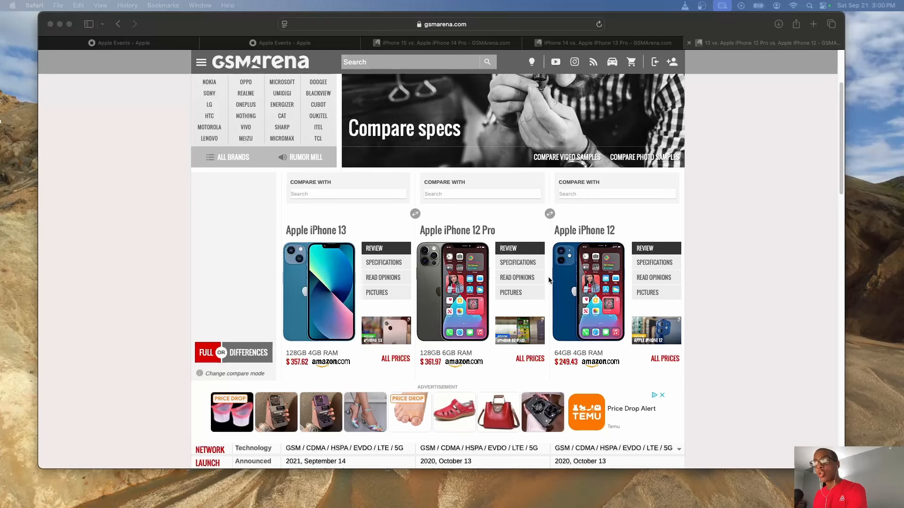
mouse_move(580, 245)
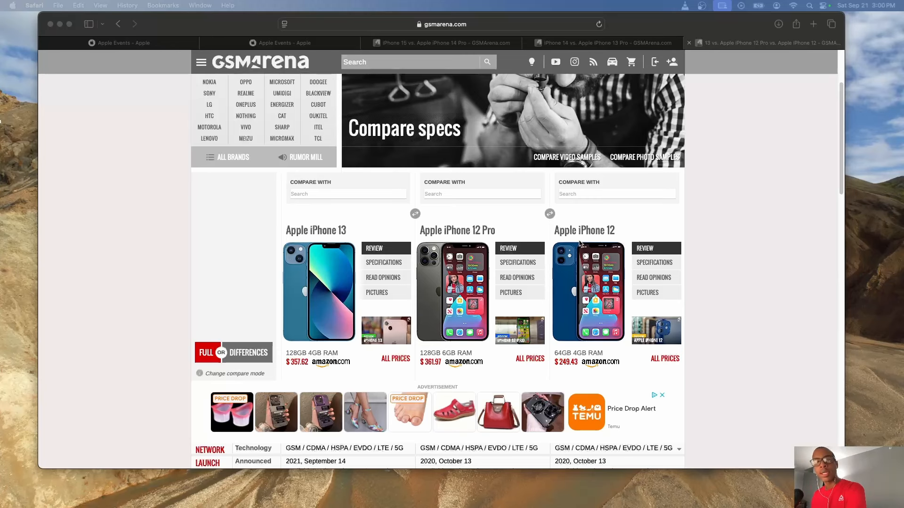
Step: Scroll the iPhone 13 / 12 Pro / 12 comparison to the Platform section and mark the A14 Bionic chipset entry
scroll("down", 3)
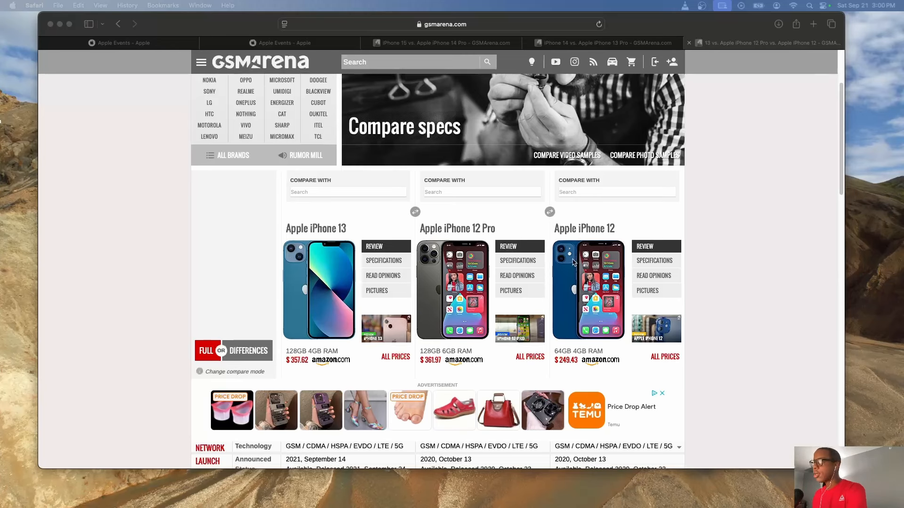
mouse_move(593, 250)
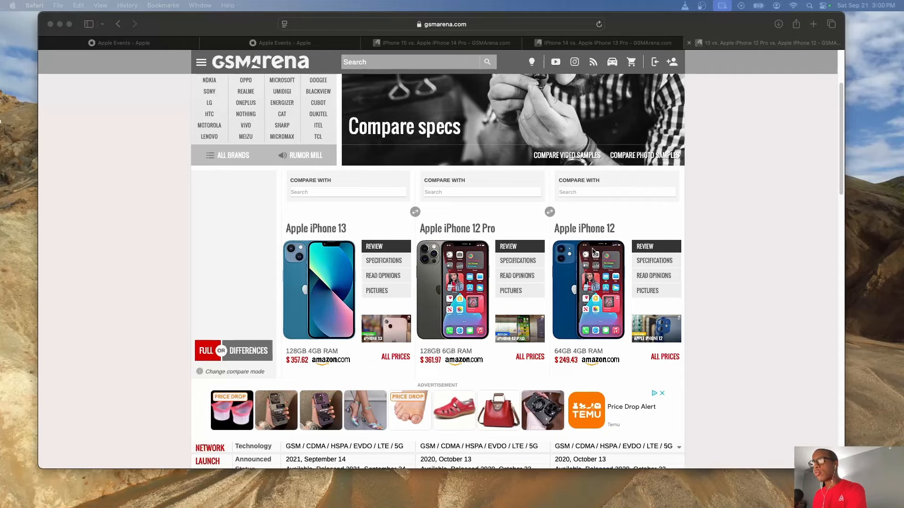
scroll("down", 3)
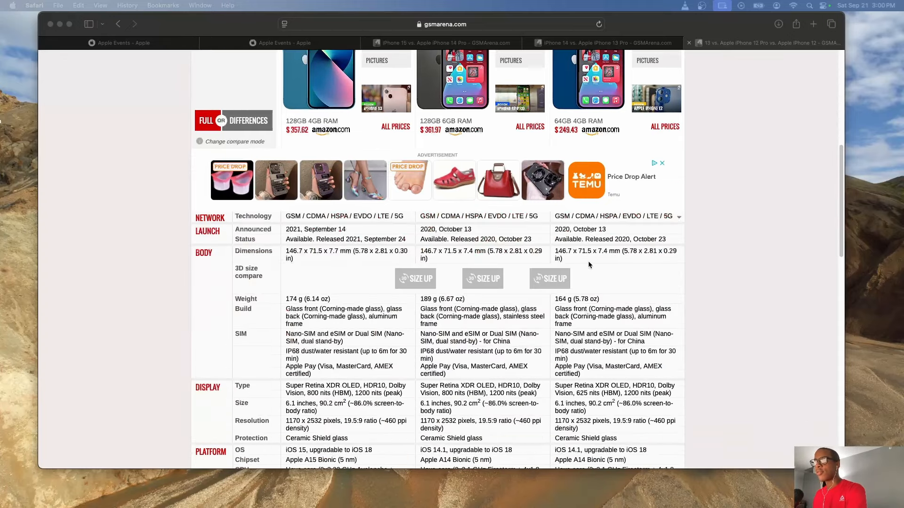
scroll("down", 3)
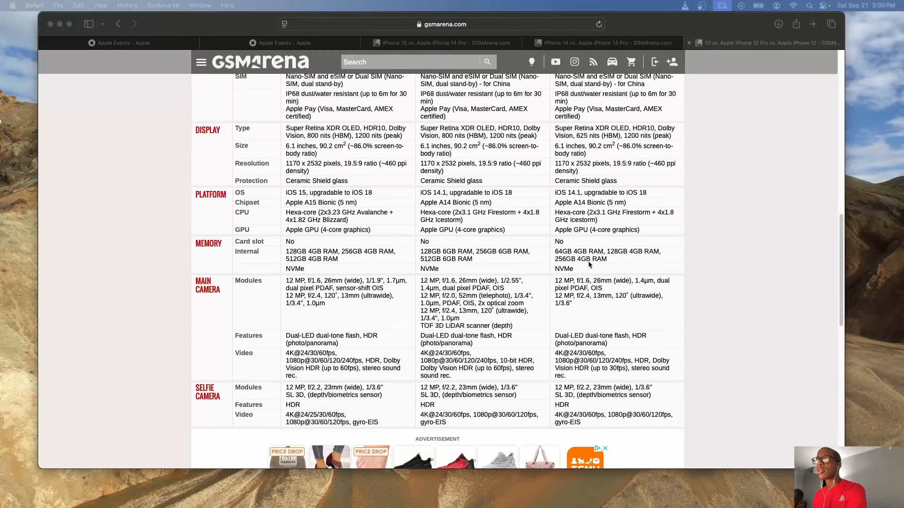
scroll("up", 3)
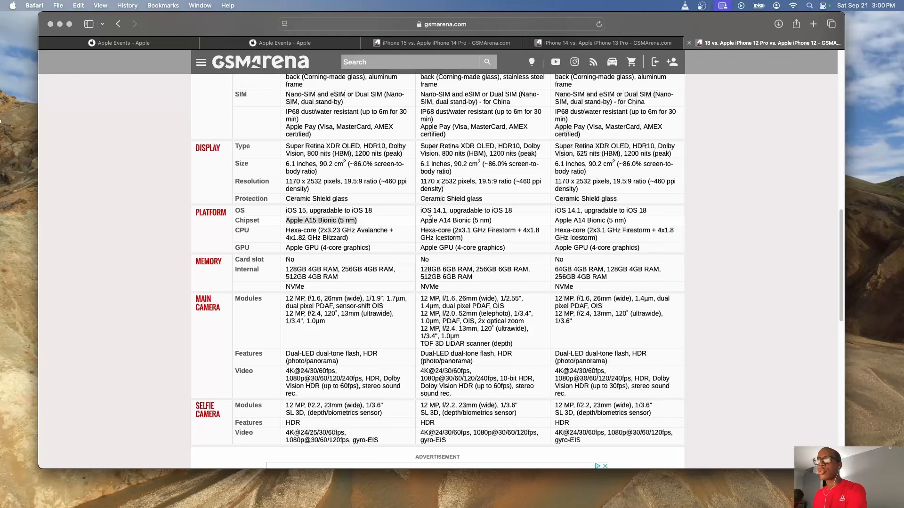
double_click(455, 221)
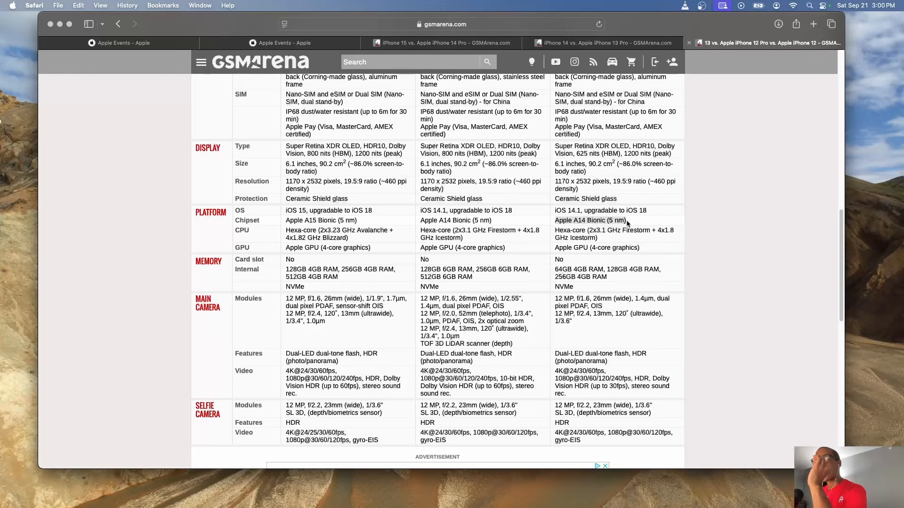
Step: Switch to the iPhone 14 vs 13 Pro comparison and scroll through its body, display and platform specs
left_click(581, 42)
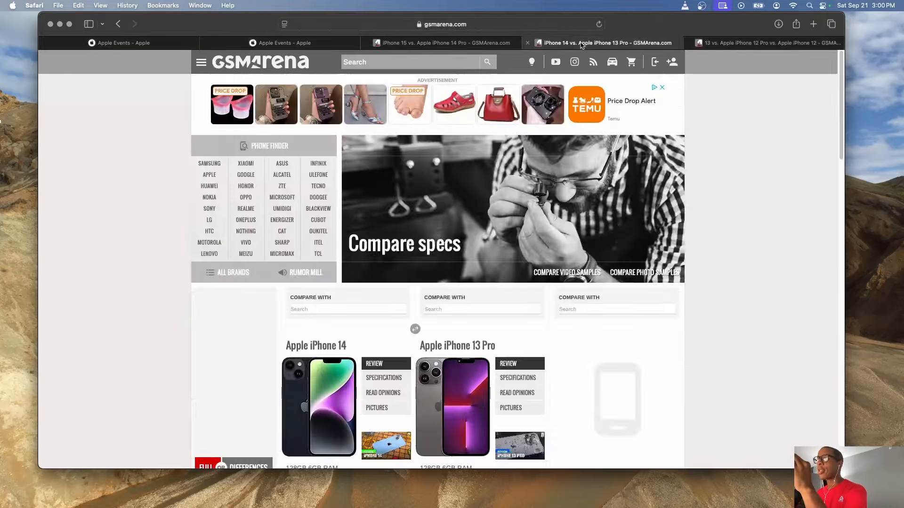
left_click(518, 378)
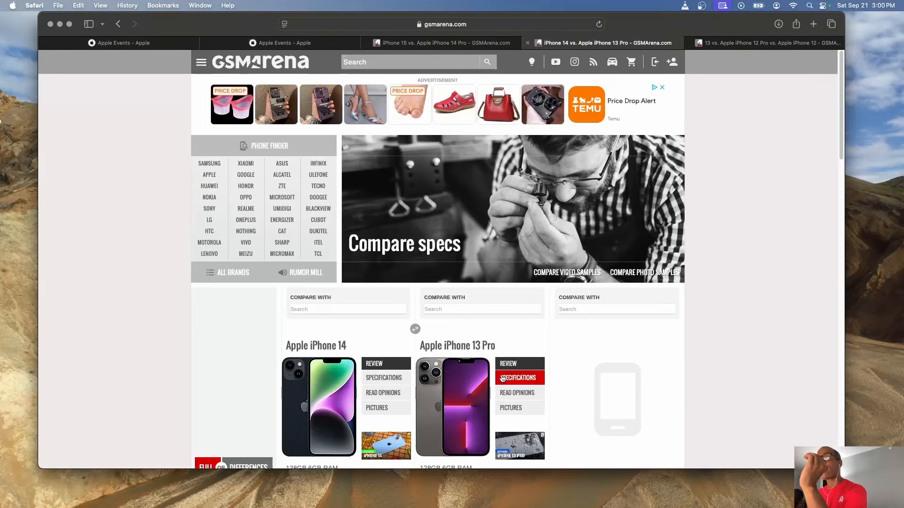
mouse_move(518, 378)
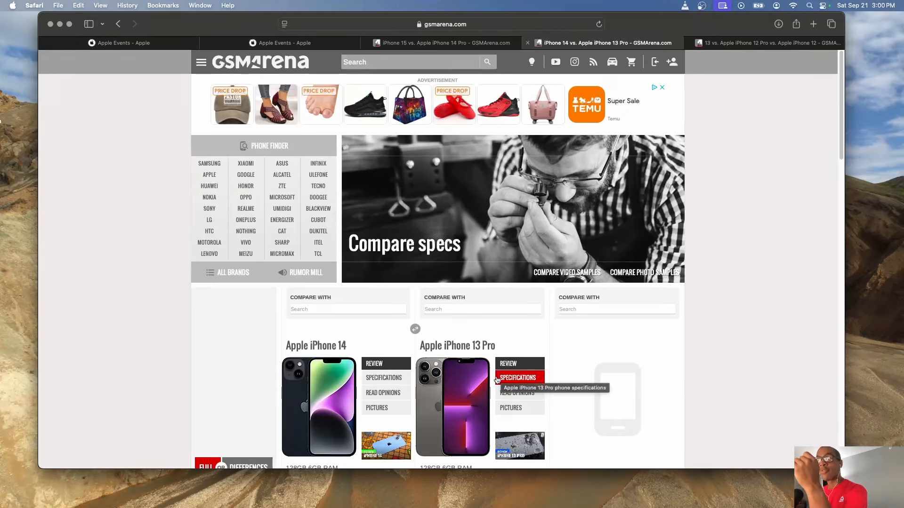
scroll("down", 3)
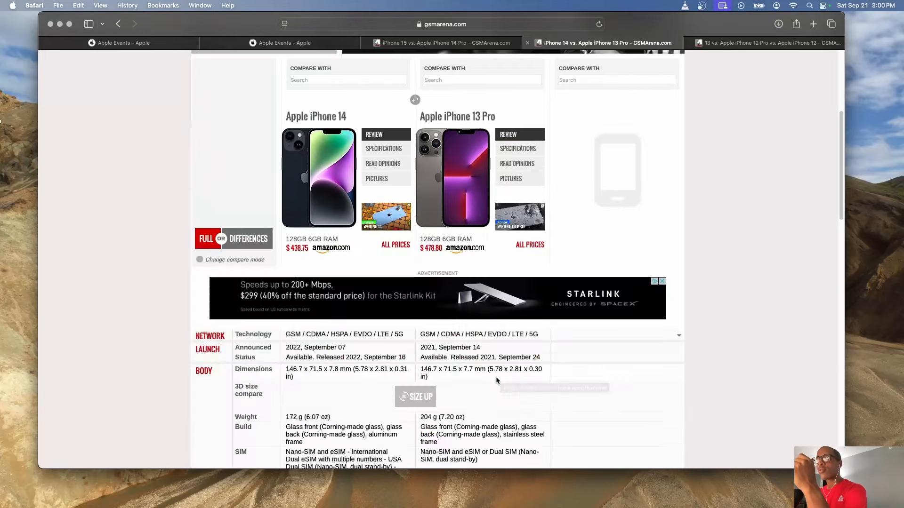
scroll("down", 3)
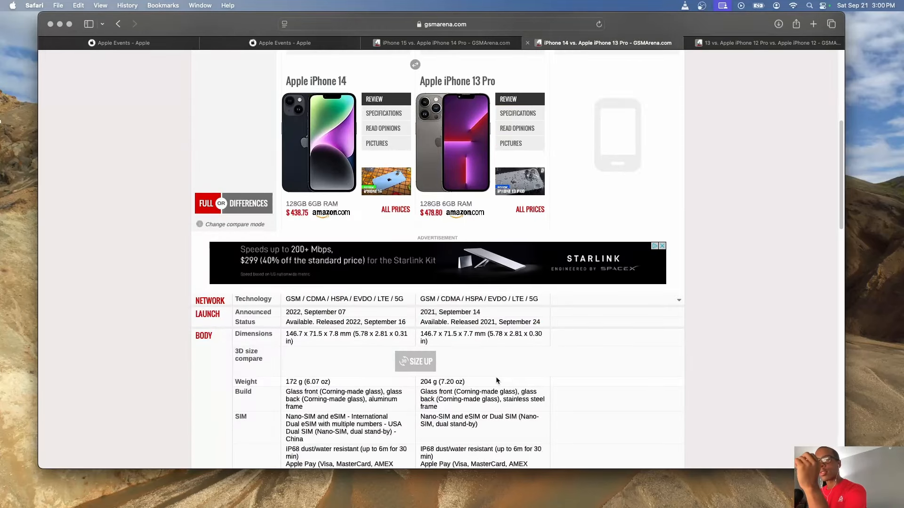
scroll("down", 3)
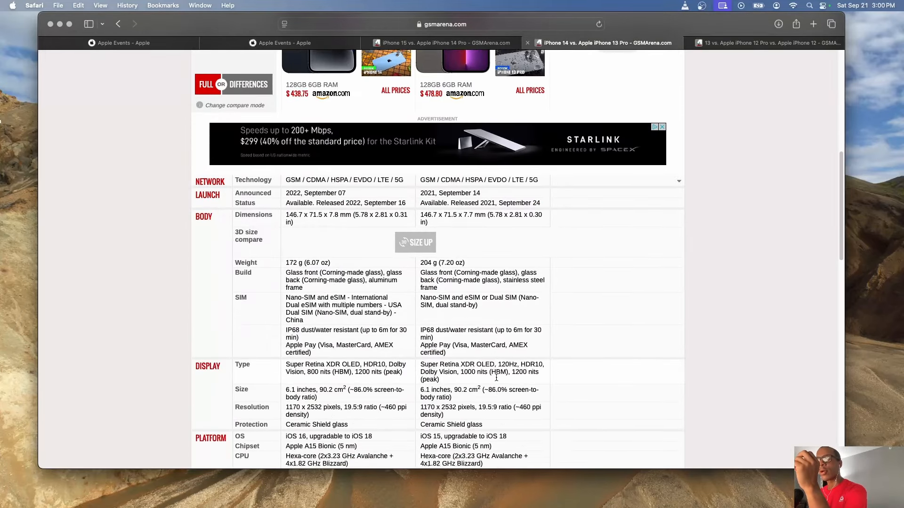
scroll("down", 3)
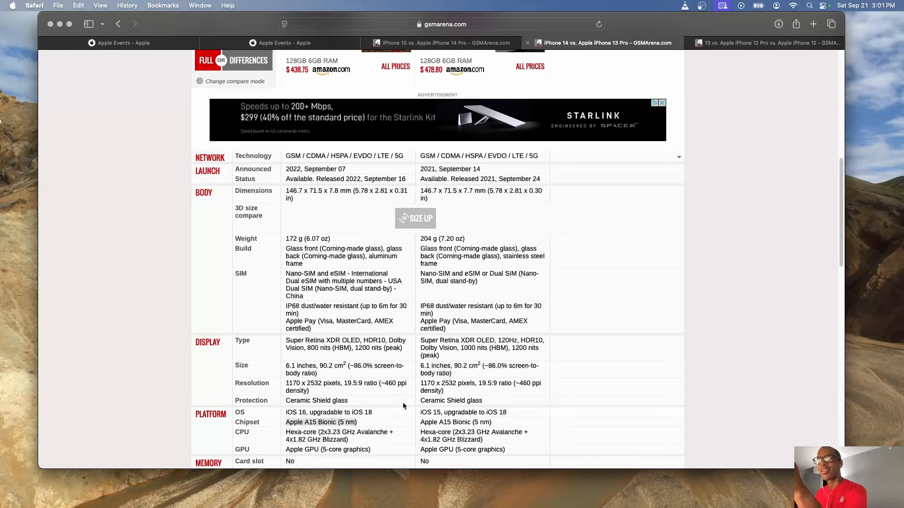
scroll("up", 3)
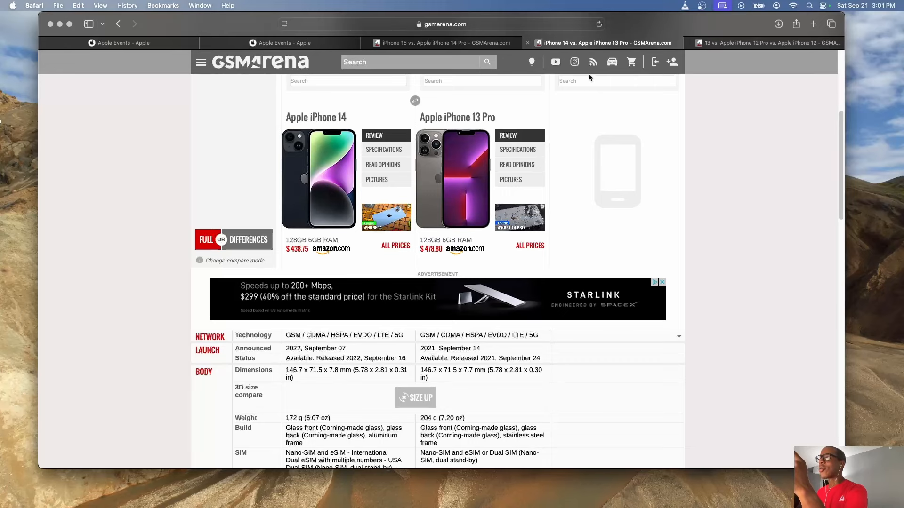
scroll("down", 3)
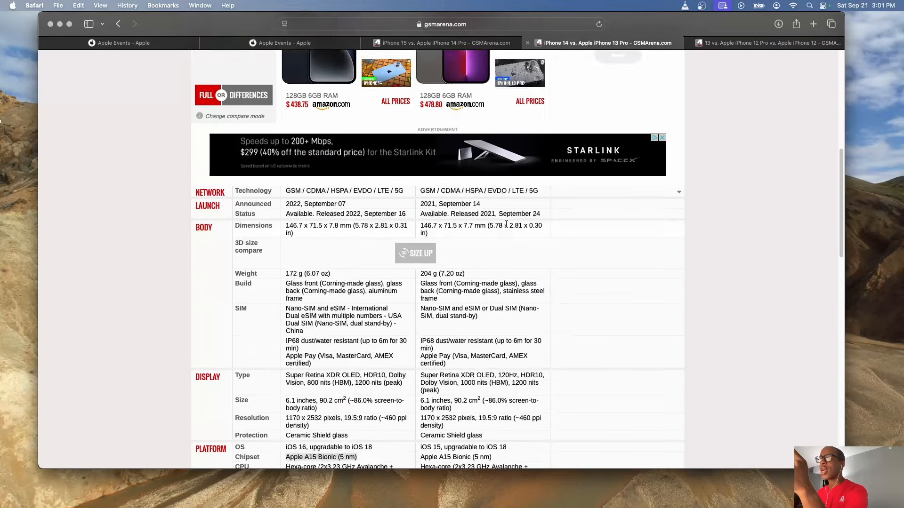
Step: Scroll the iPhone 15 vs 14 Pro comparison to the platform specs, then flip to the iPhone 14 vs 13 Pro page
left_click(445, 42)
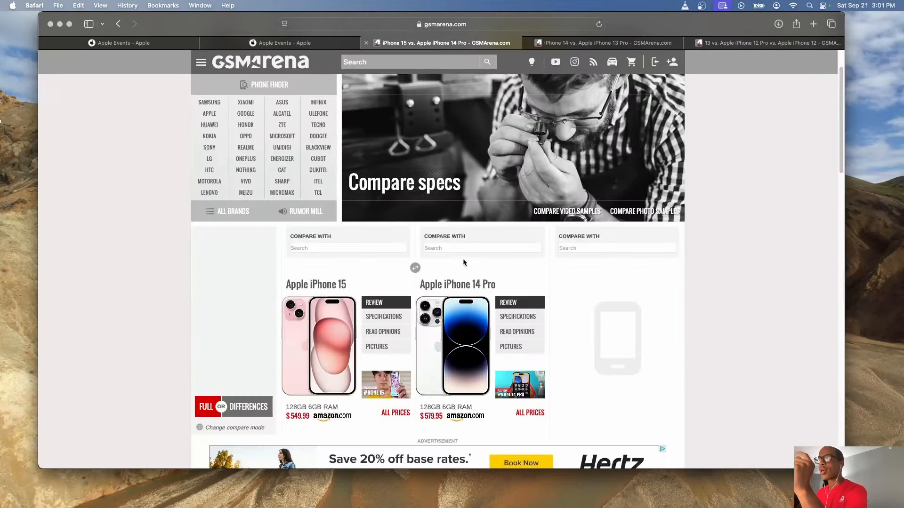
scroll("down", 3)
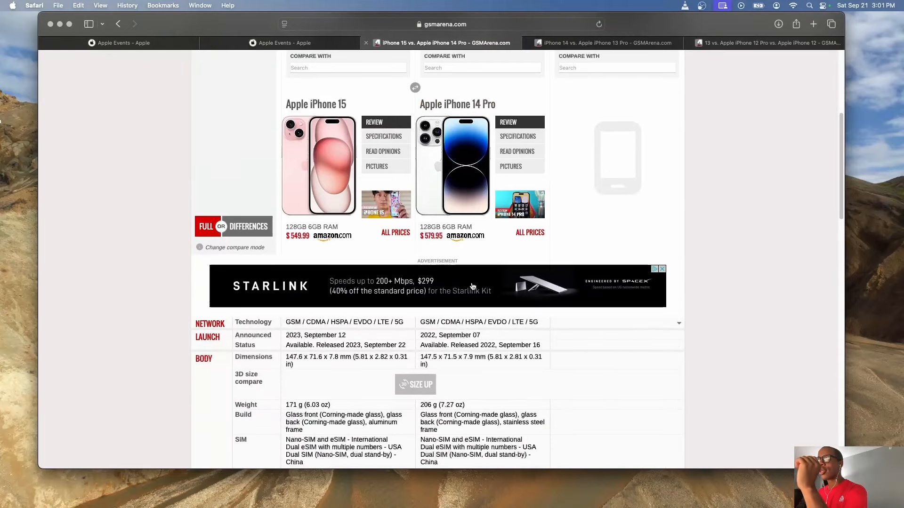
scroll("down", 3)
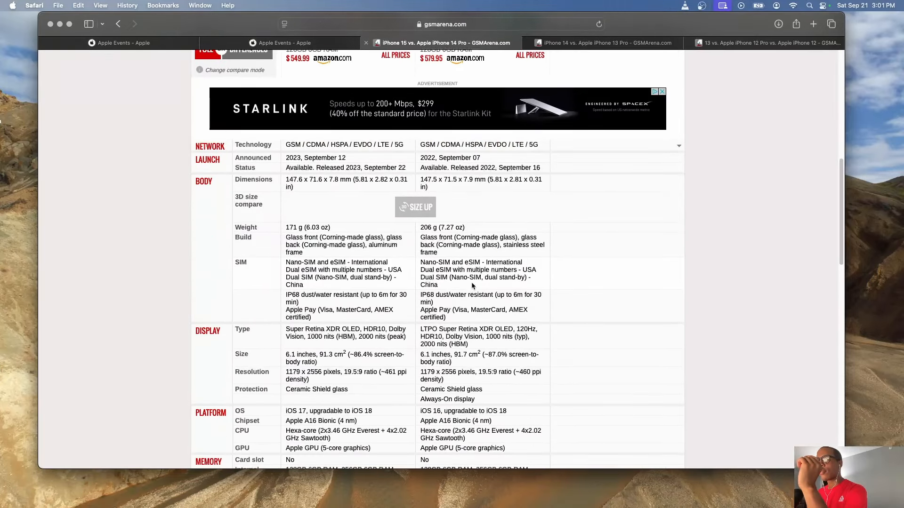
scroll("down", 3)
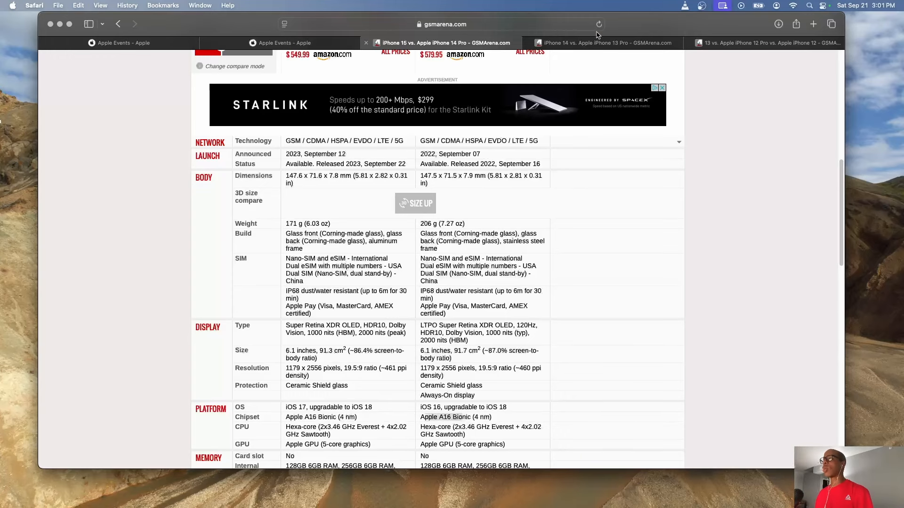
left_click(605, 42)
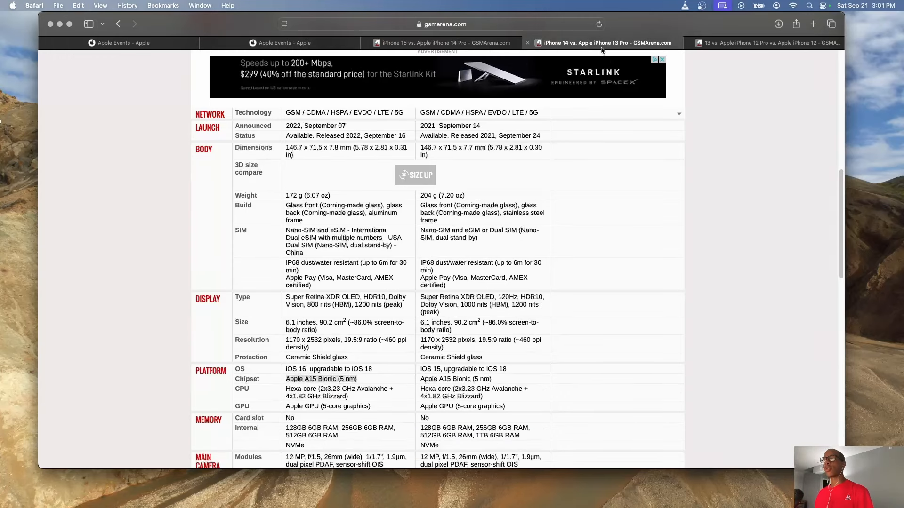
mouse_move(603, 49)
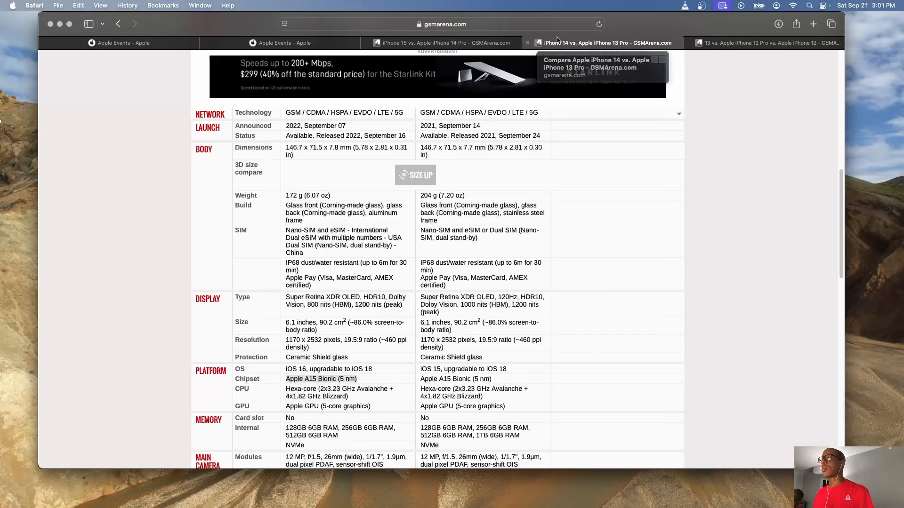
Step: Alternate between the two comparison tabs and highlight the iPhone 14 Pro's A16 Bionic chipset
left_click(441, 43)
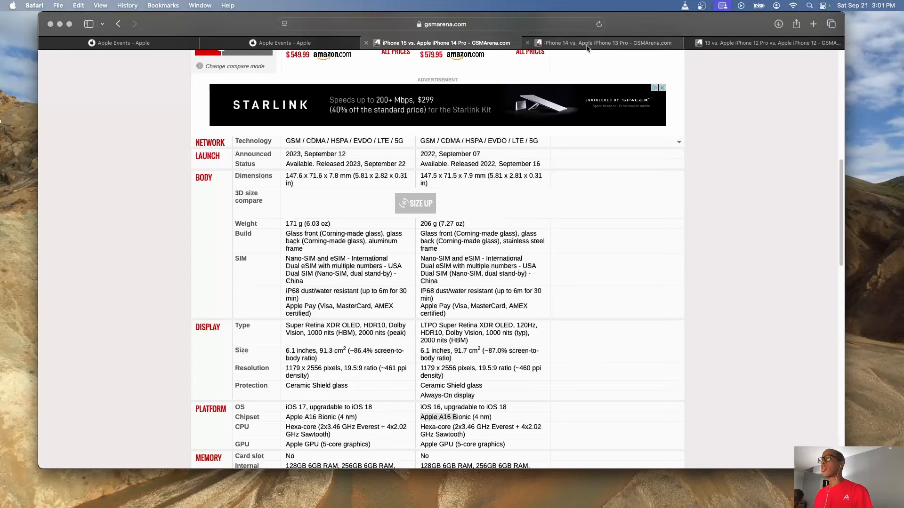
left_click(605, 42)
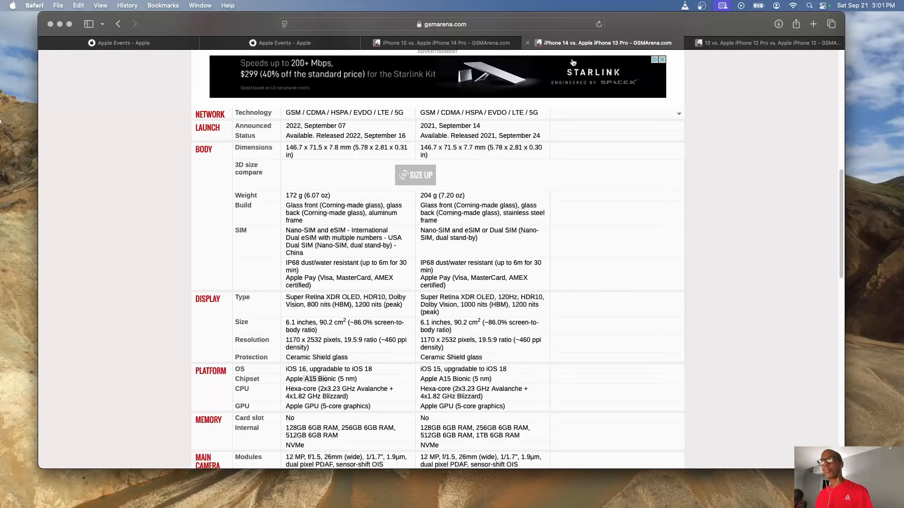
left_click(444, 44)
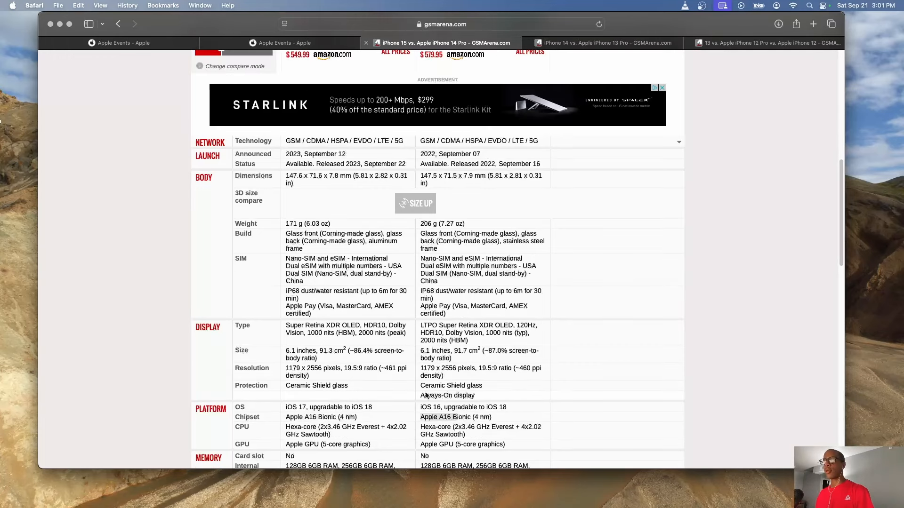
mouse_move(403, 399)
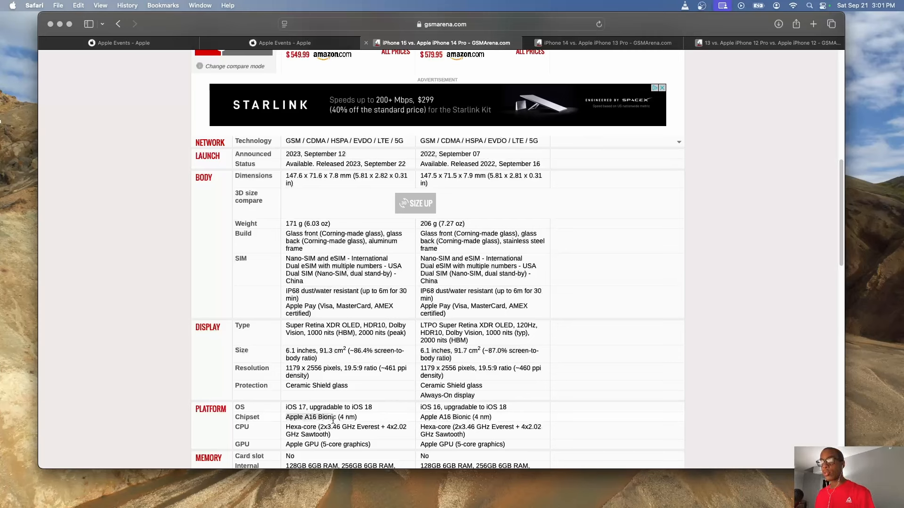
double_click(314, 418)
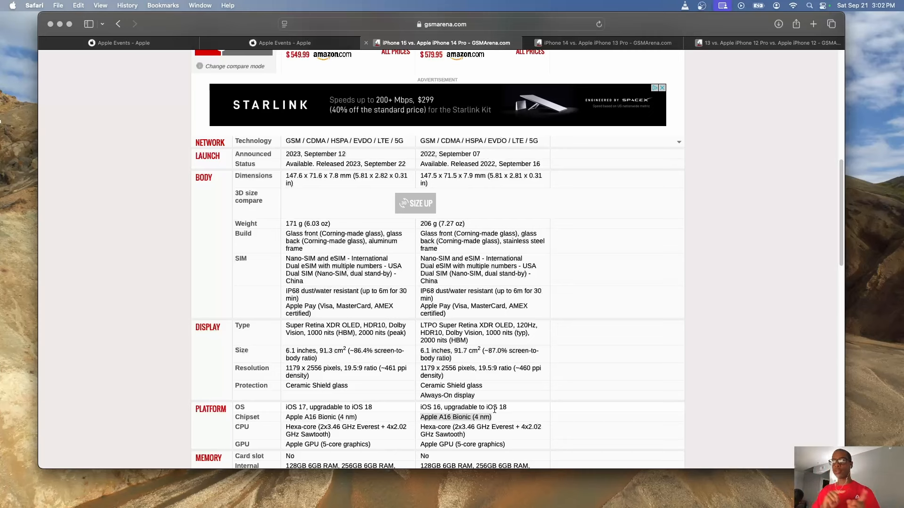
mouse_move(487, 396)
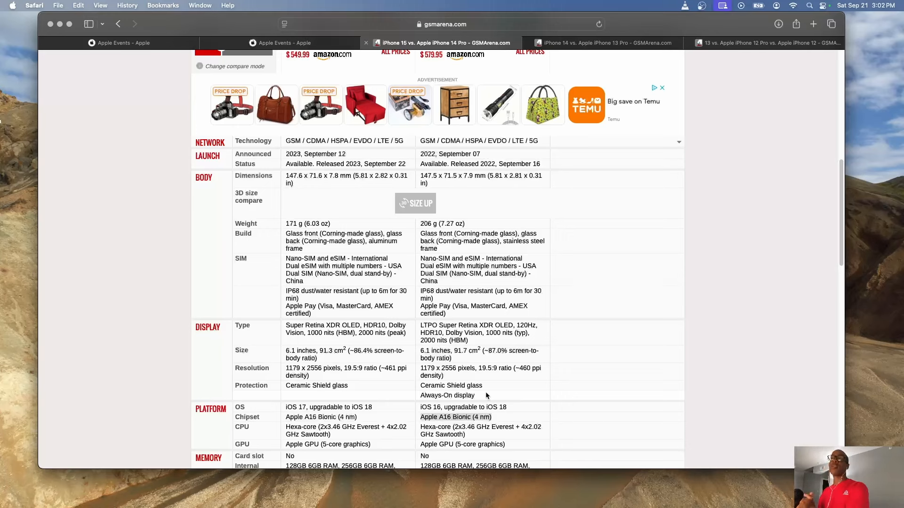
mouse_move(235, 32)
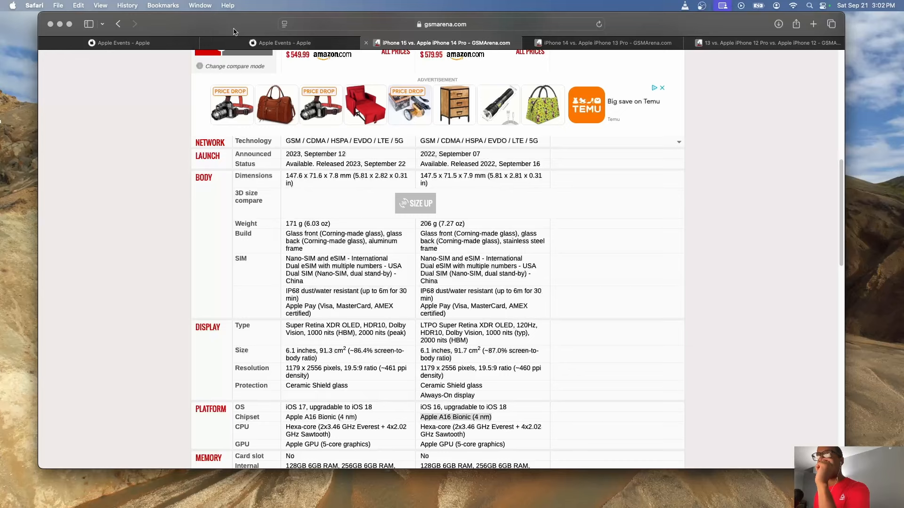
mouse_move(544, 90)
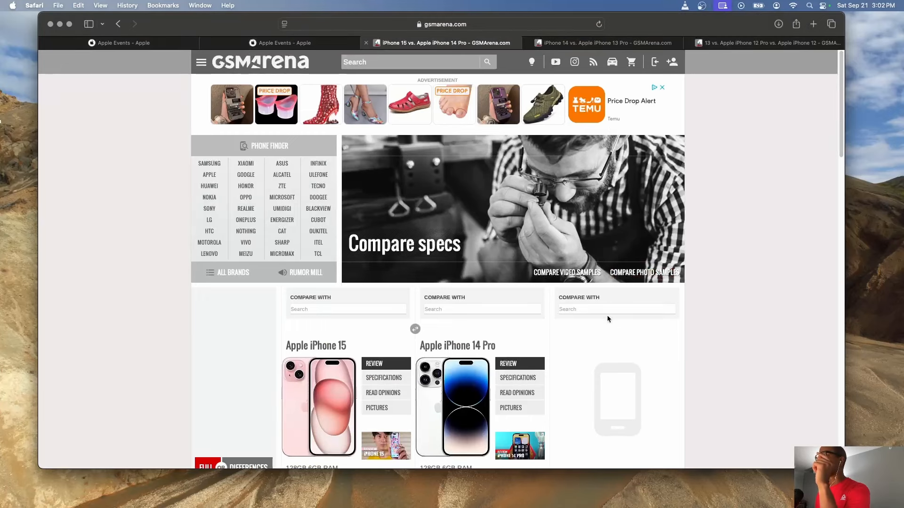
Step: Search '15 pro' in the third Compare With box and add the Apple iPhone 15 Pro to the comparison
left_click(616, 309)
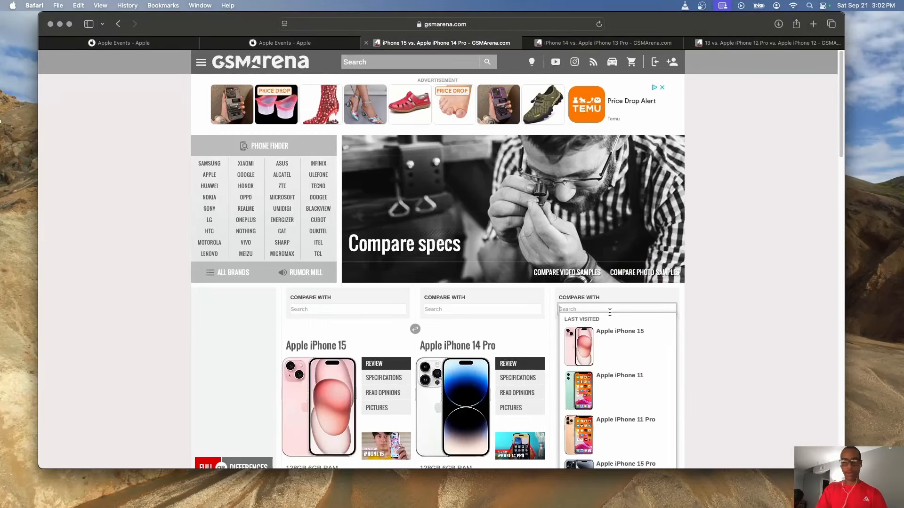
type("15 pro")
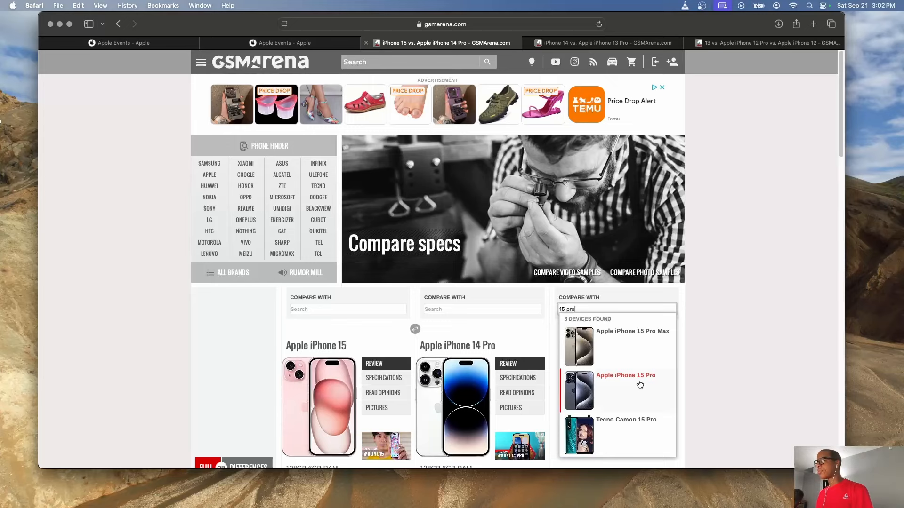
left_click(626, 384)
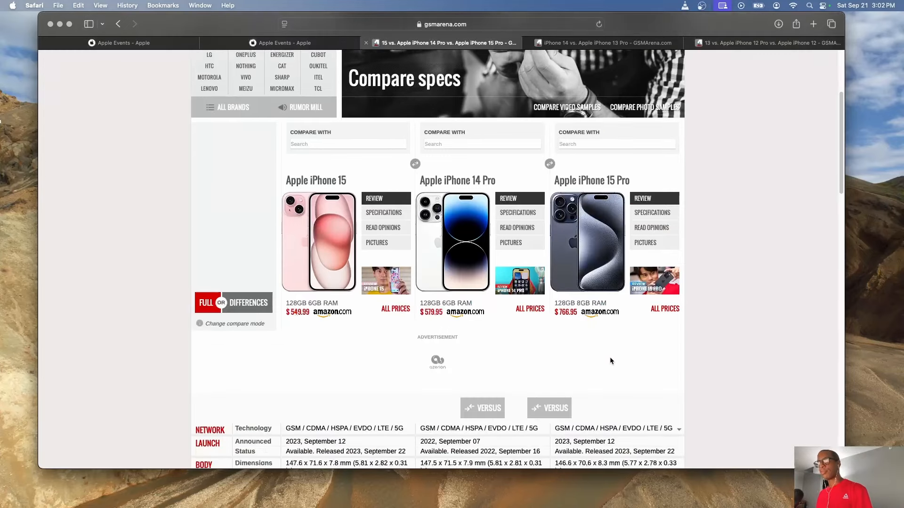
scroll("down", 3)
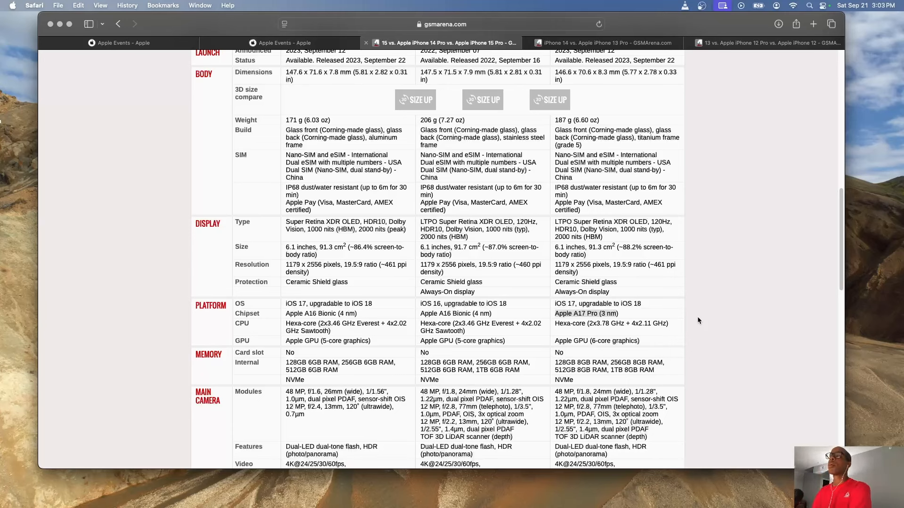
mouse_move(495, 117)
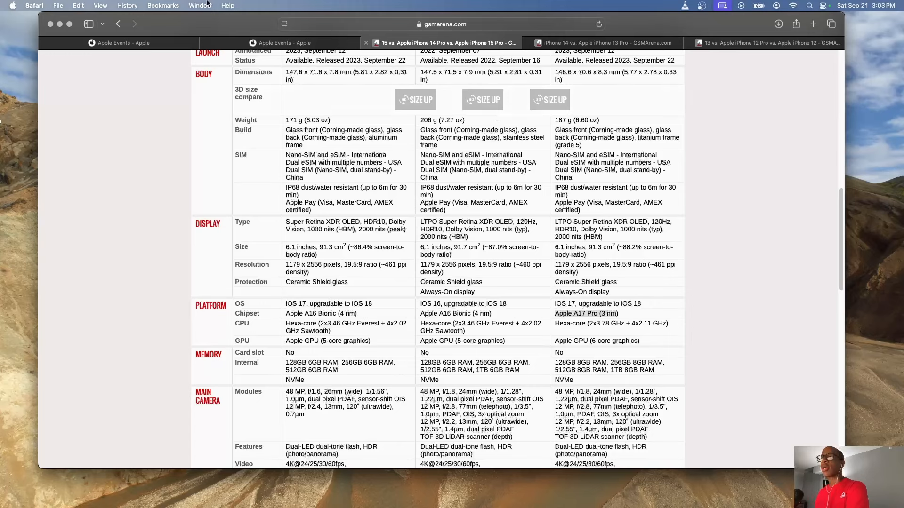
mouse_move(275, 44)
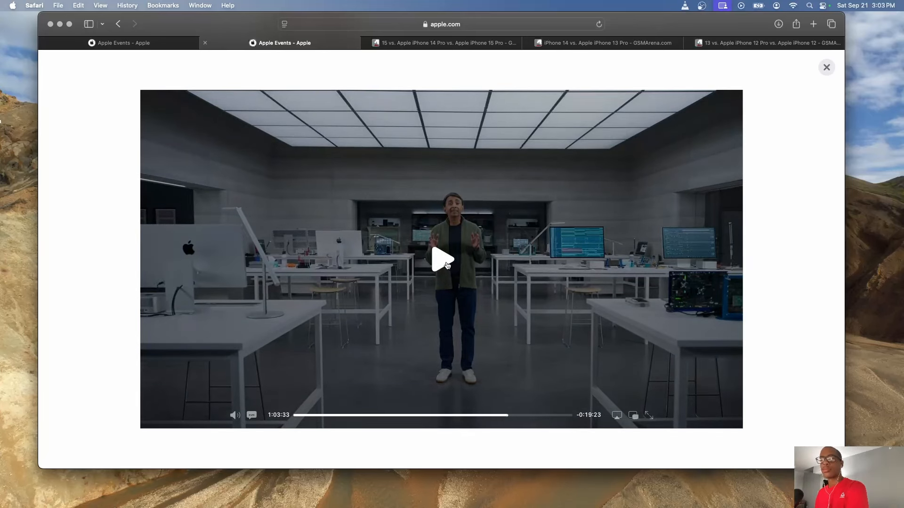
Step: Play the Apple event video and pause it on the A17 Pro dedicated engines slide
left_click(441, 267)
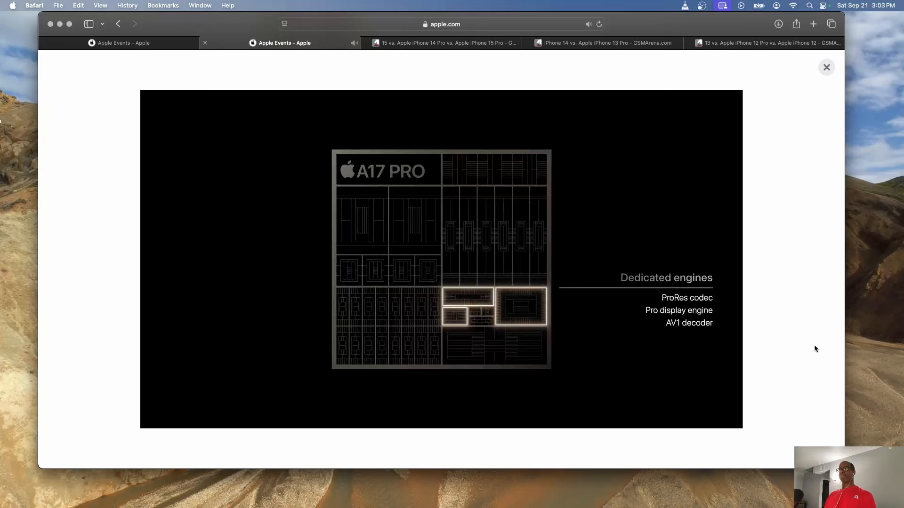
left_click(441, 267)
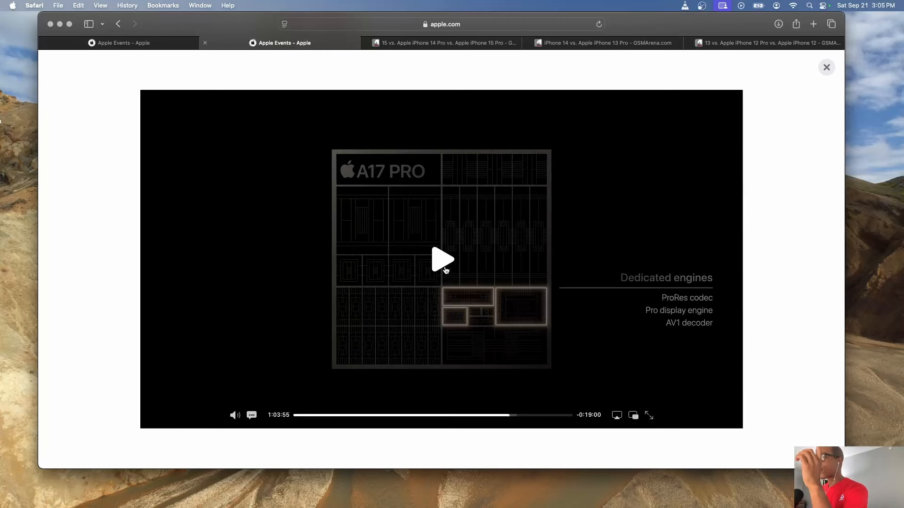
Step: Resume the event video and watch through to the A17 Pro USB controller slide
left_click(441, 266)
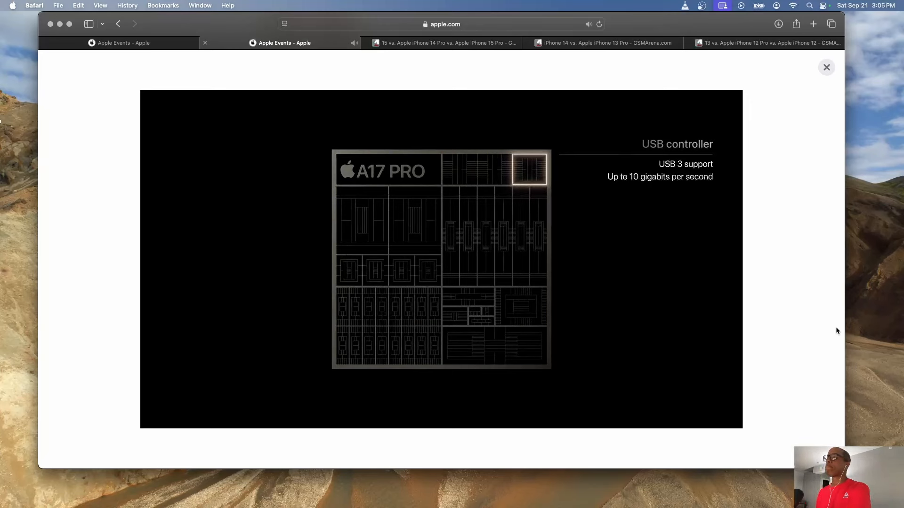
mouse_move(815, 326)
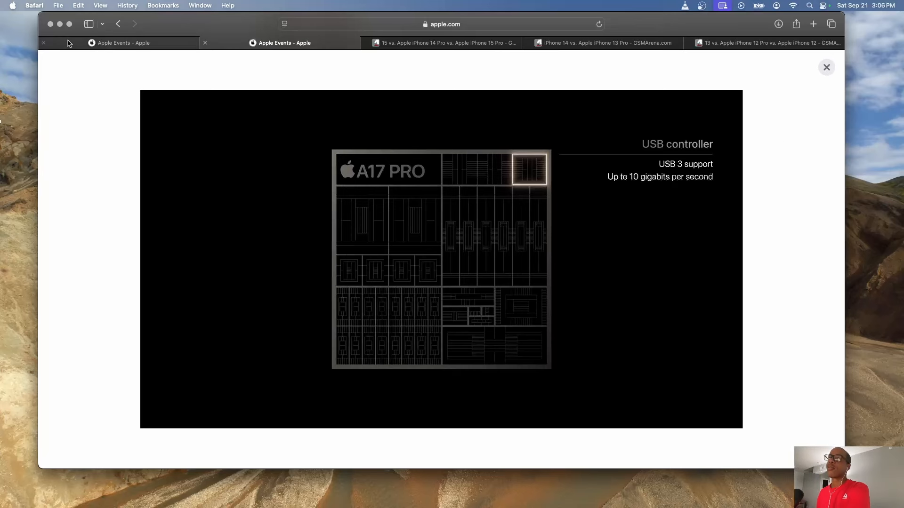
mouse_move(145, 50)
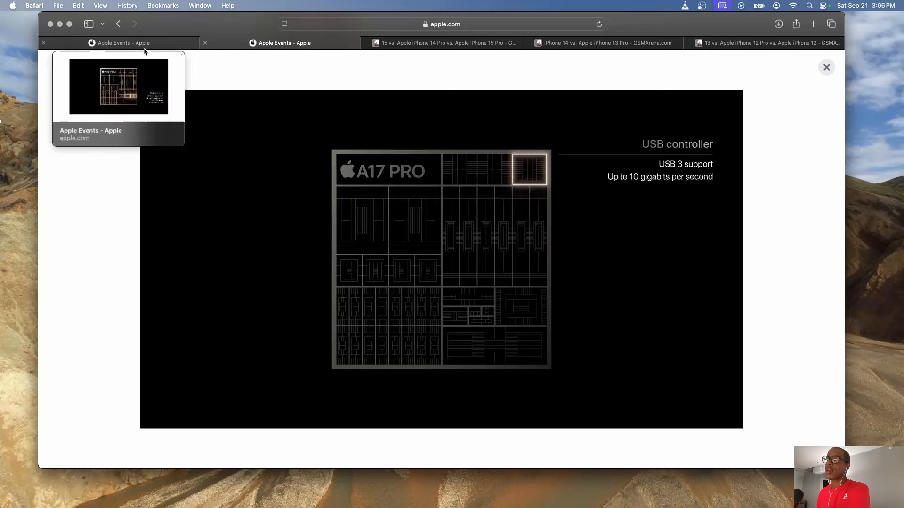